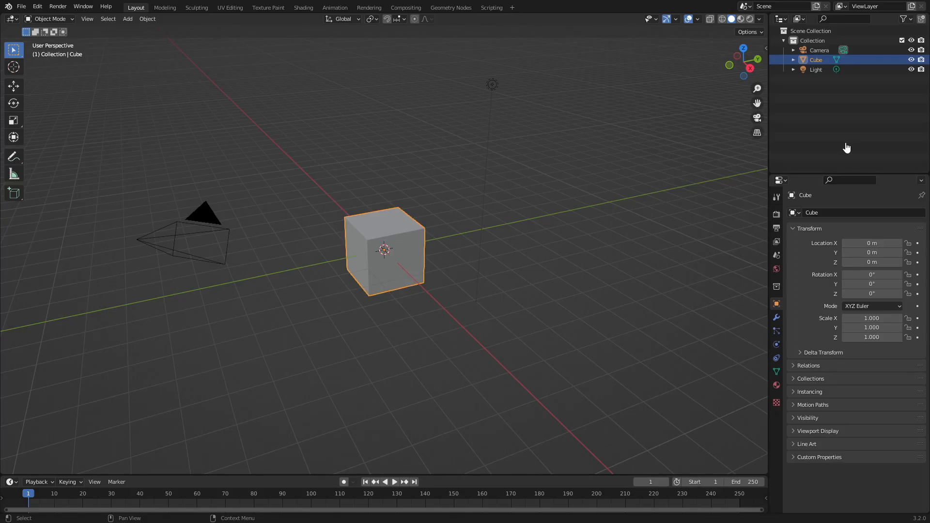
# Step: Switch the 3D viewport to the scene camera's view of the default cube
pyautogui.press('KP_0')
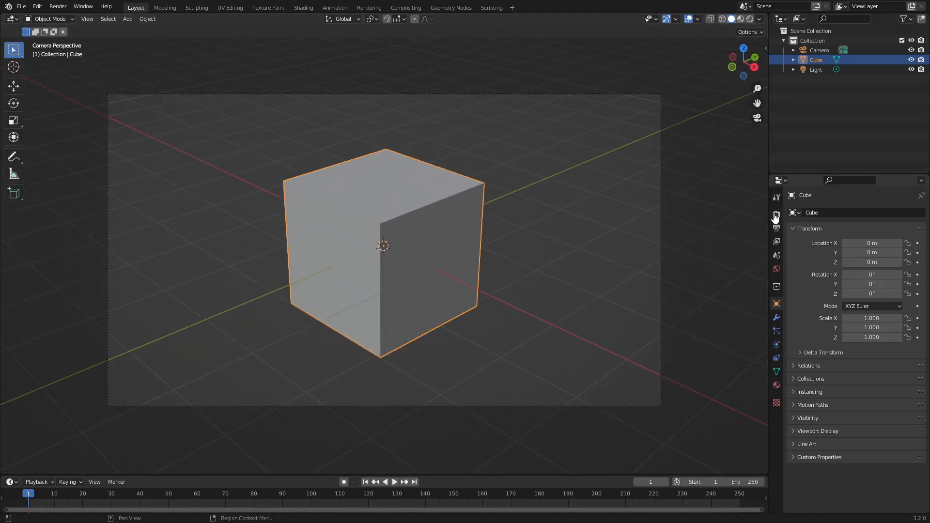
# Step: Show the Output panel with 1920×1080, frames 1–250 and PNG output to /tmp
pyautogui.click(776, 227)
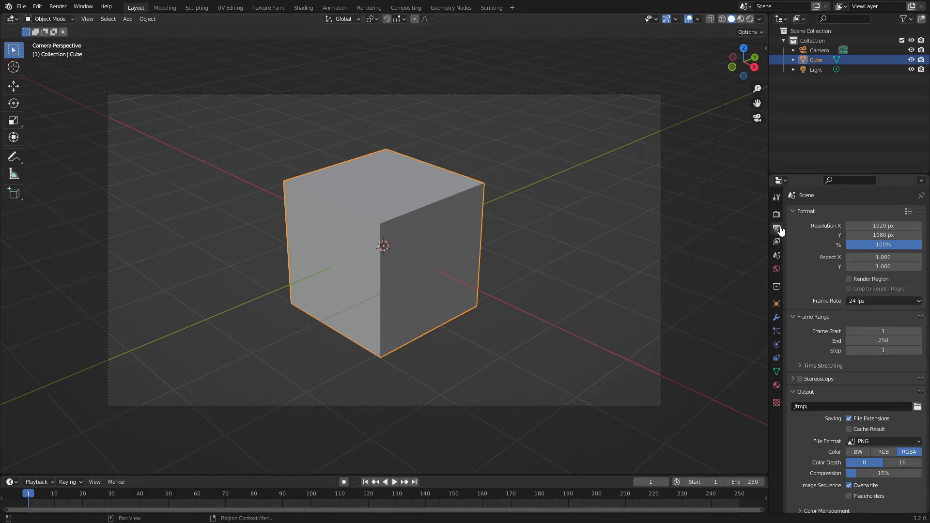
pyautogui.moveTo(777, 229)
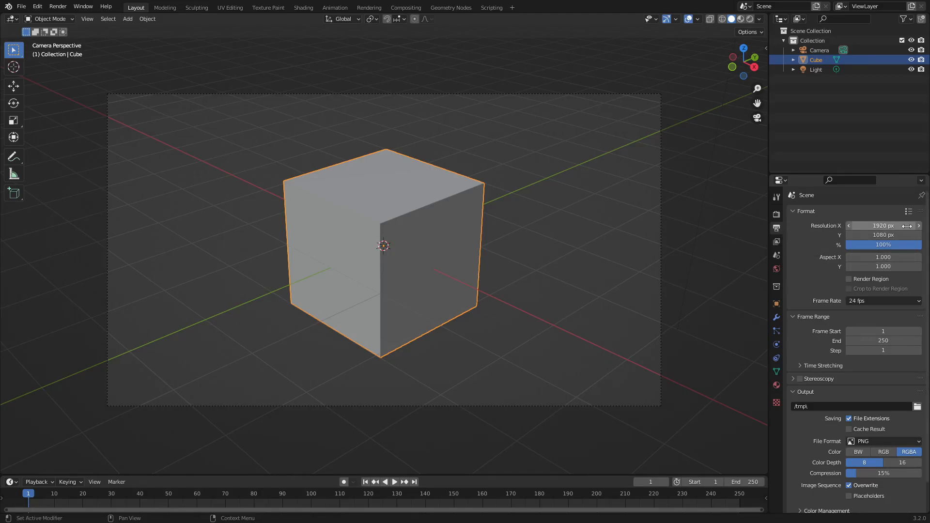
pyautogui.moveTo(883, 225)
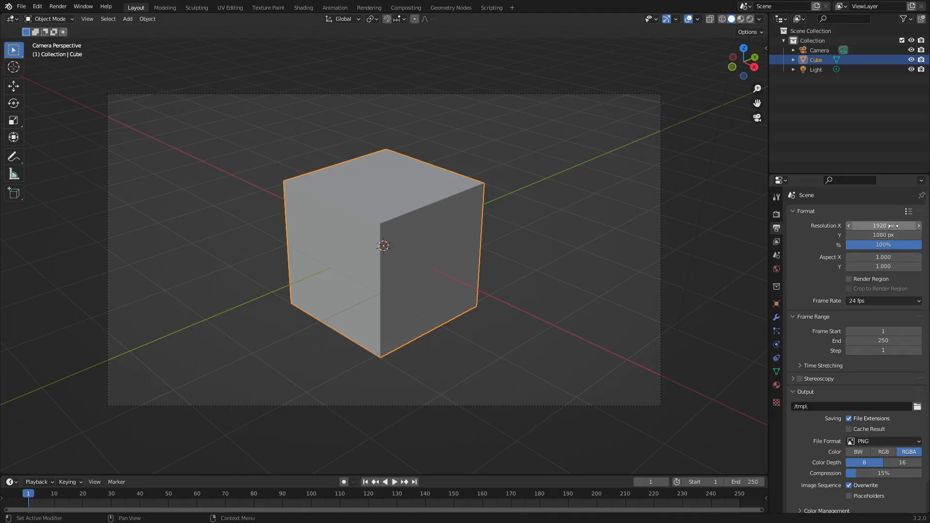
pyautogui.moveTo(883, 225)
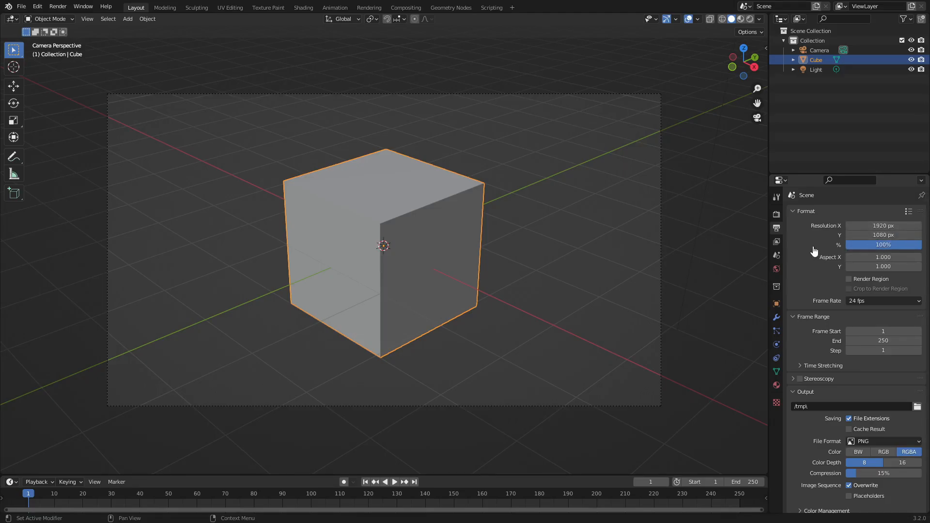
pyautogui.moveTo(883, 225)
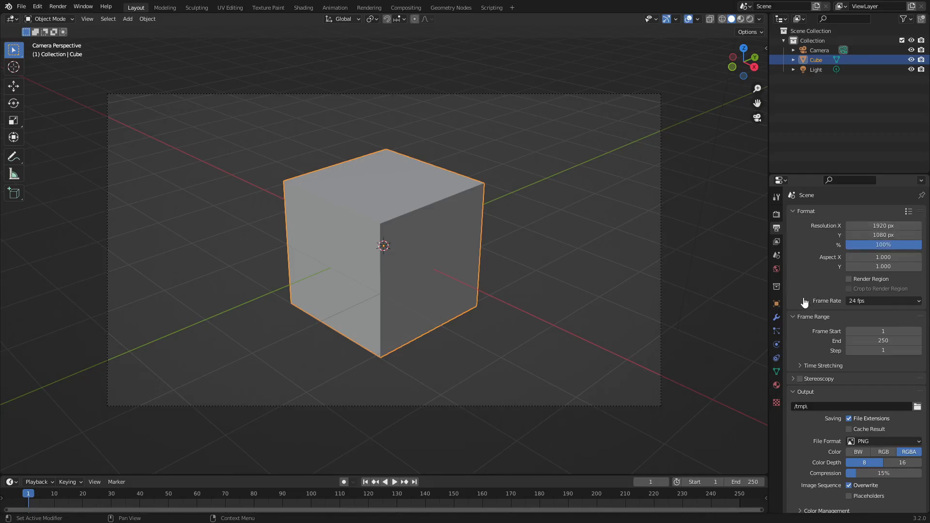
pyautogui.scroll(-3)
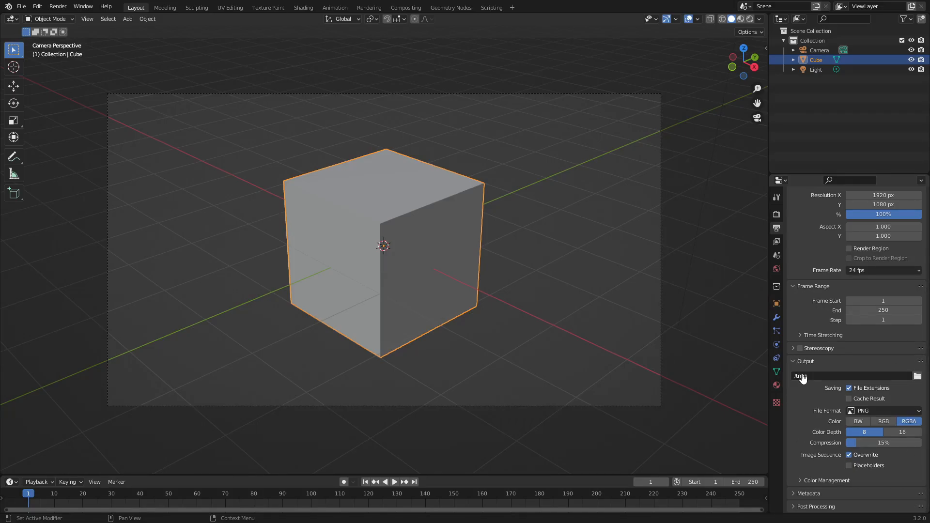
pyautogui.moveTo(837, 376)
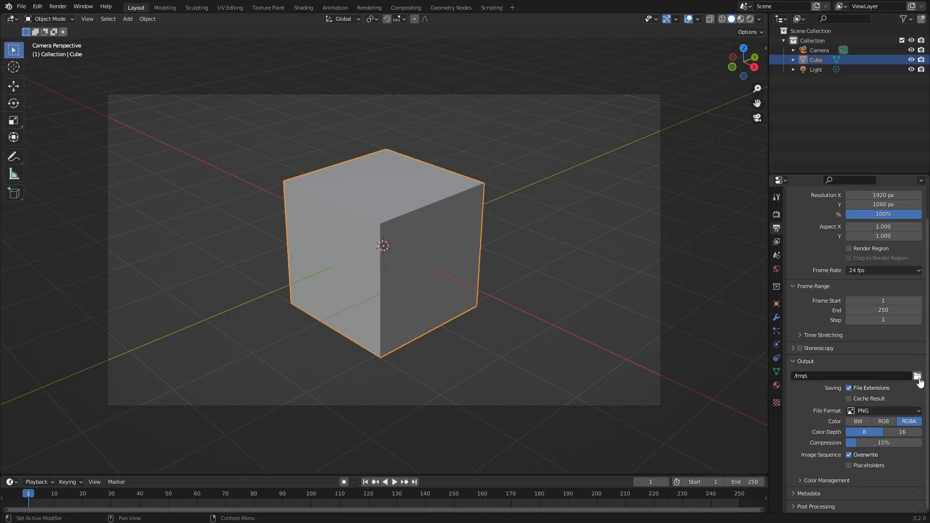
# Step: Browse the C:\tmp output folder containing 0001.png and 0002.png
pyautogui.click(918, 376)
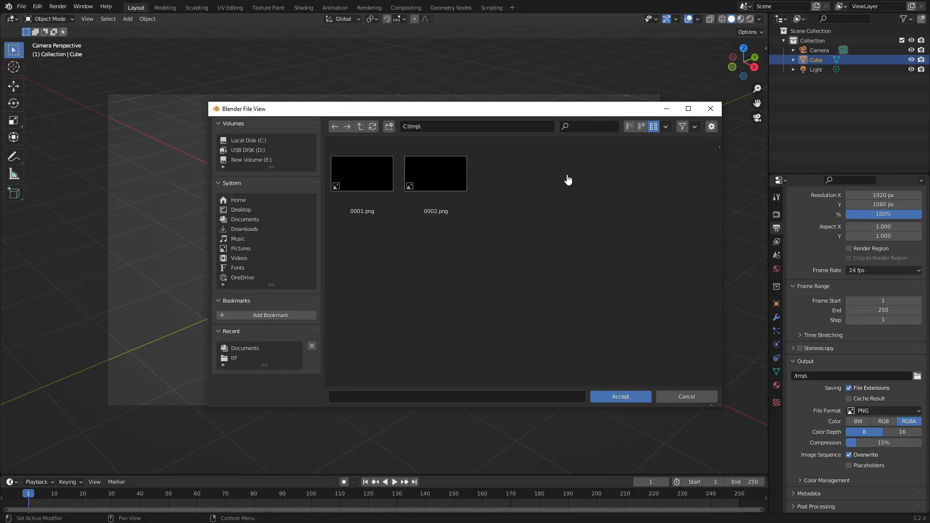
pyautogui.moveTo(446, 192)
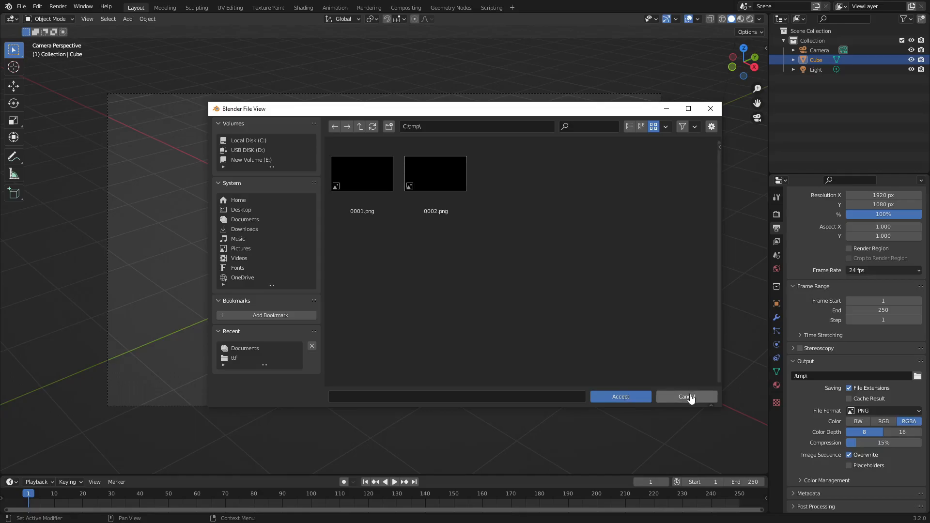
# Step: Cancel the file browser and change the output file format from PNG to FFmpeg Video
pyautogui.click(687, 397)
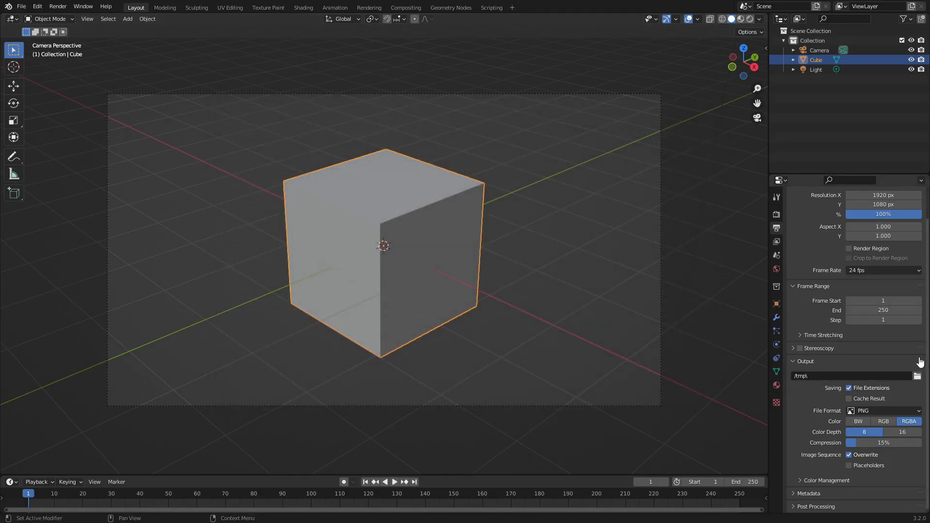
pyautogui.moveTo(883, 410)
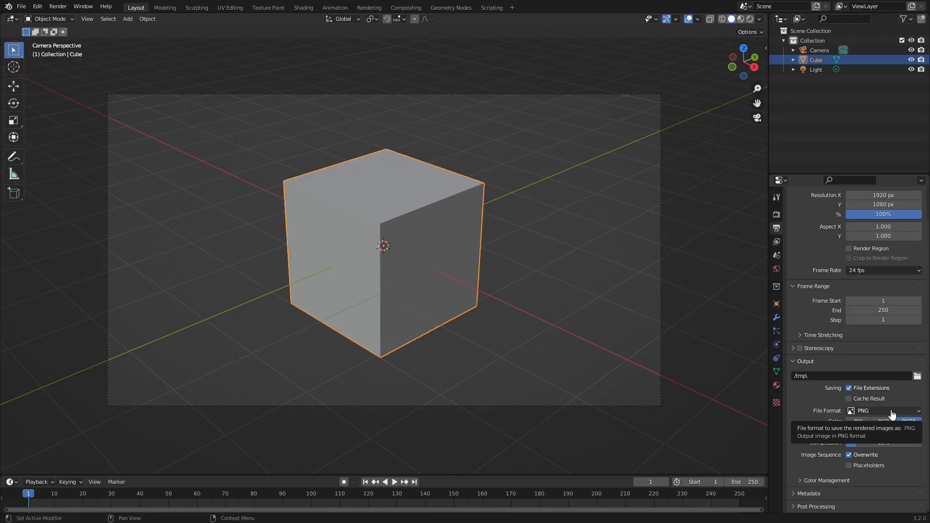
pyautogui.click(883, 411)
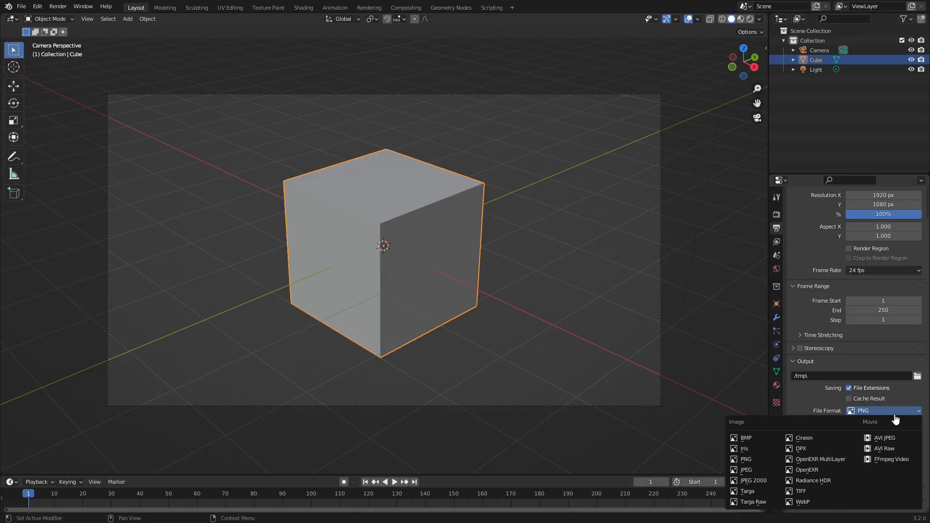
pyautogui.click(745, 459)
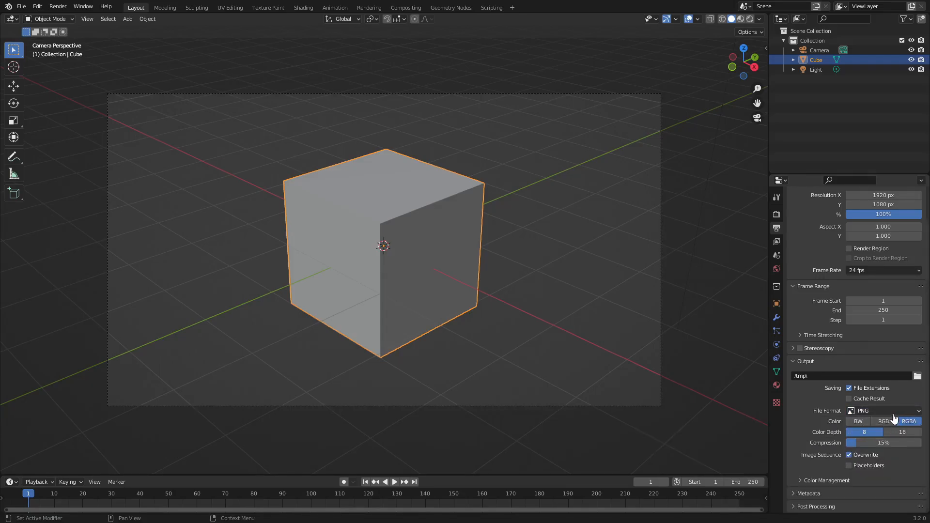
pyautogui.click(884, 410)
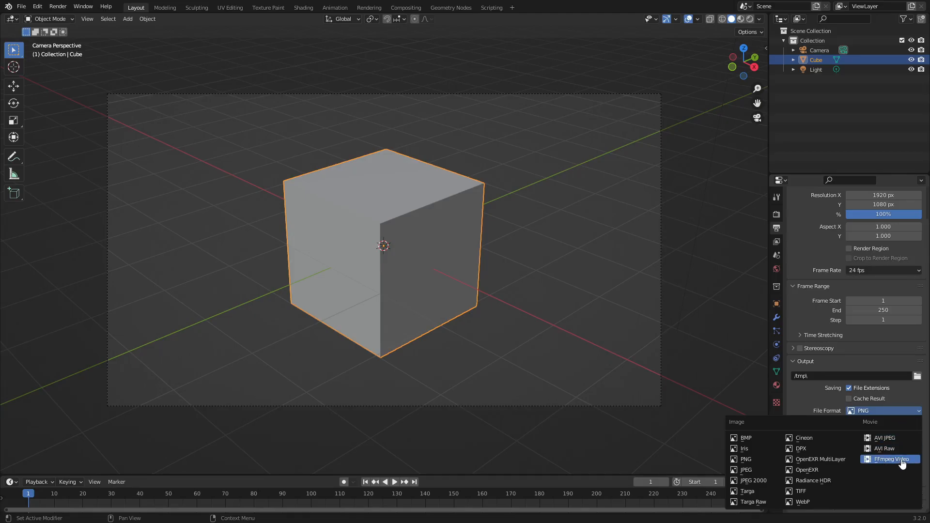
pyautogui.click(890, 459)
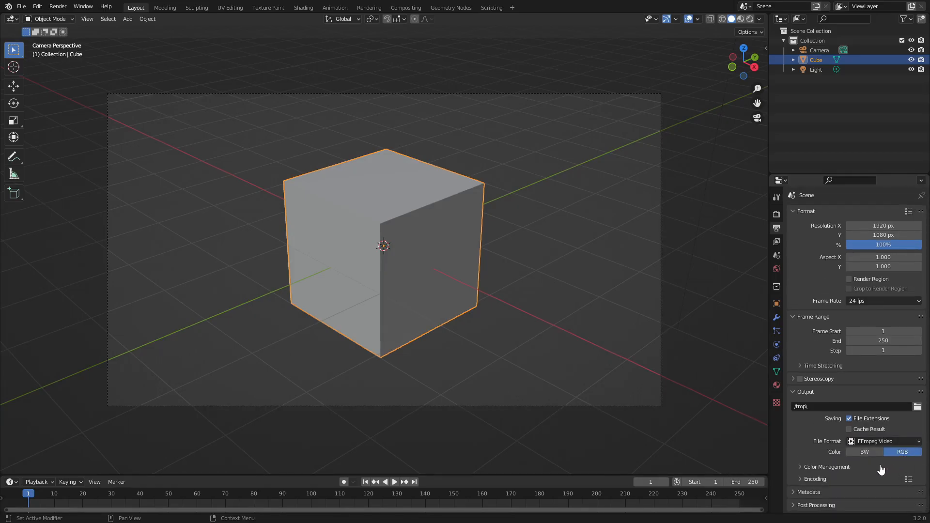
# Step: Expand the Encoding panel showing Matroska container, H.264 codec, medium quality and no audio
pyautogui.scroll(-3)
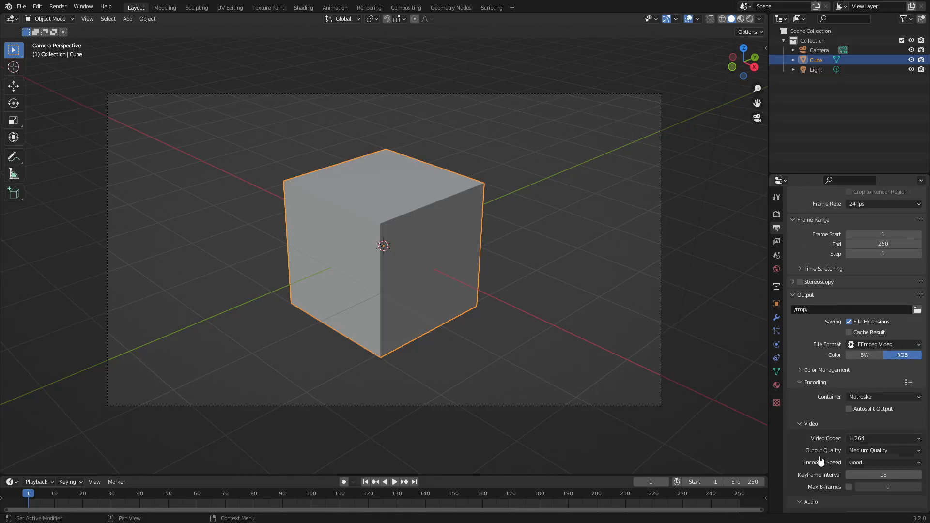
pyautogui.click(826, 370)
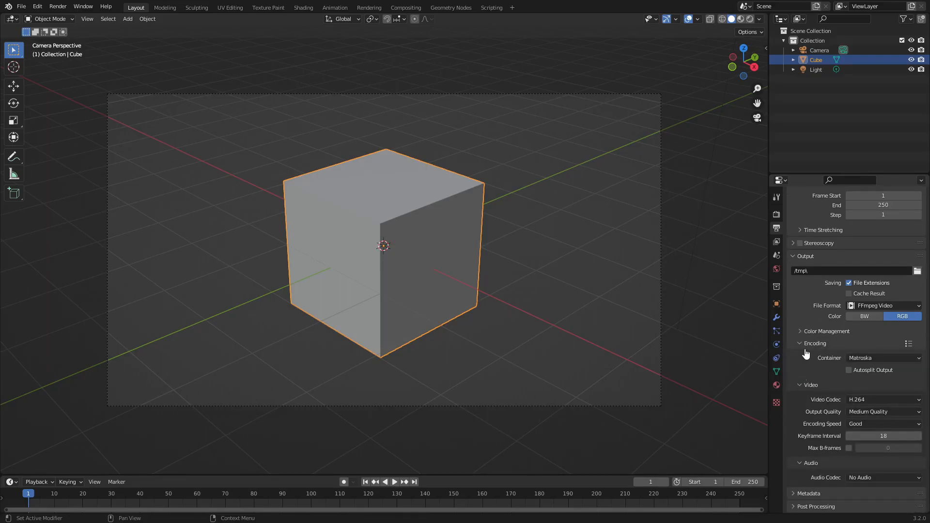
pyautogui.moveTo(520, 200)
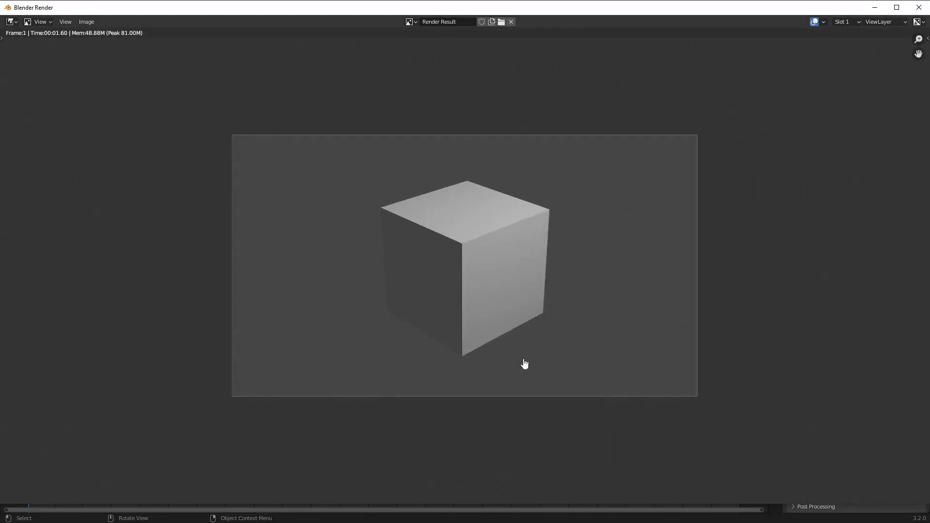
pyautogui.moveTo(575, 309)
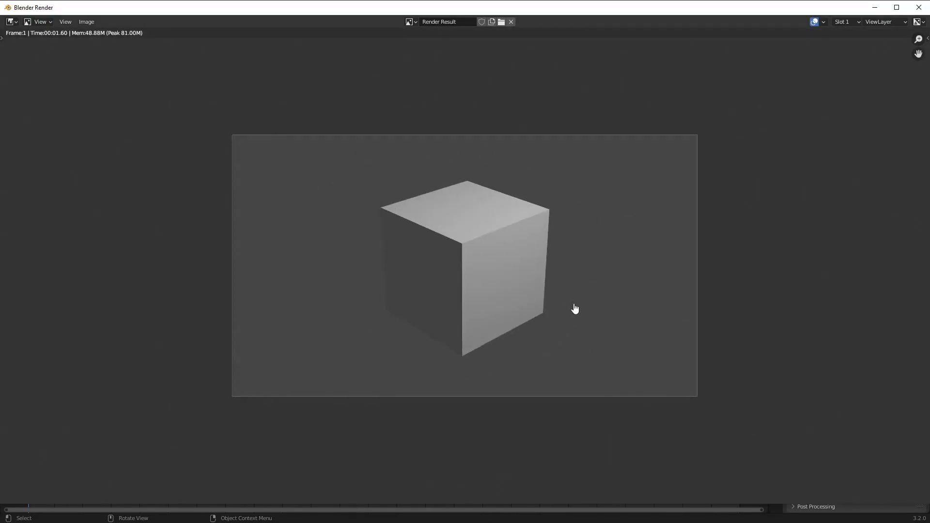
pyautogui.moveTo(921, 8)
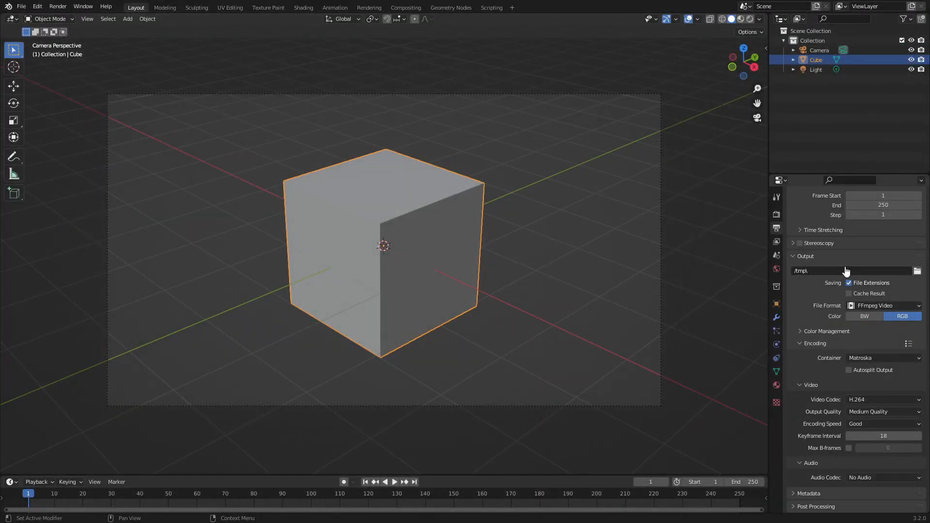
pyautogui.moveTo(777, 215)
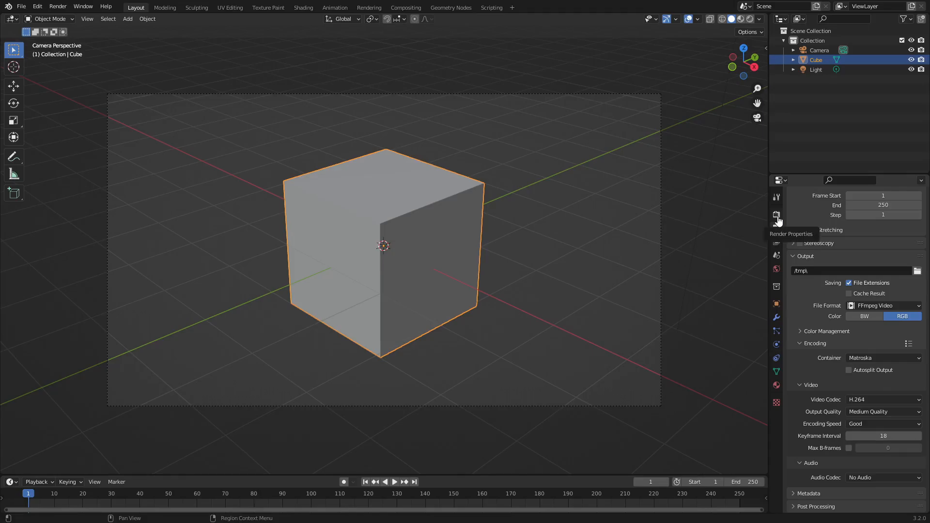
# Step: Turn on Film Transparent in Render Properties, then return to Output Properties
pyautogui.click(777, 215)
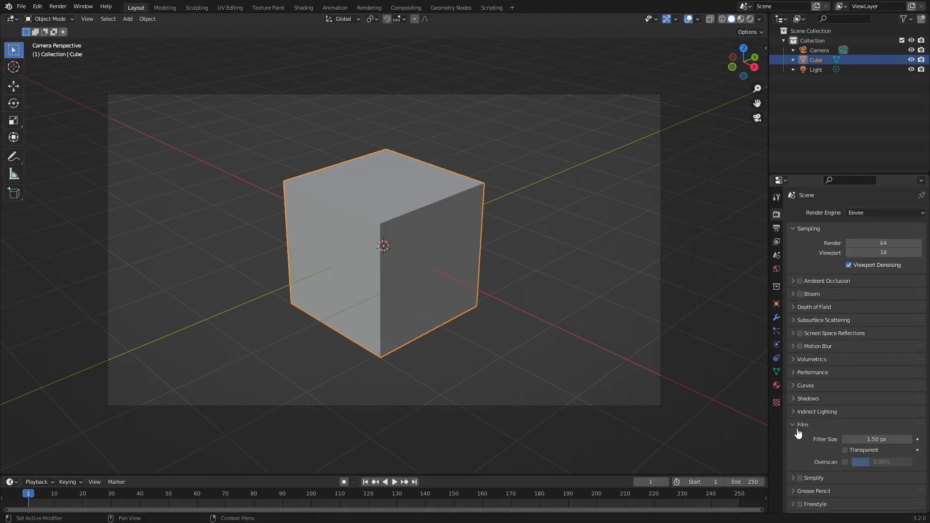
pyautogui.click(845, 449)
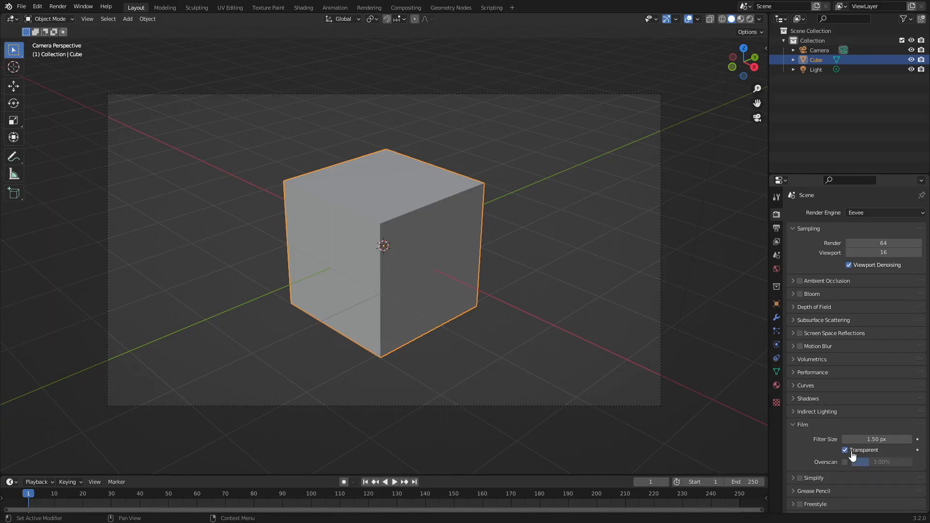
pyautogui.click(776, 228)
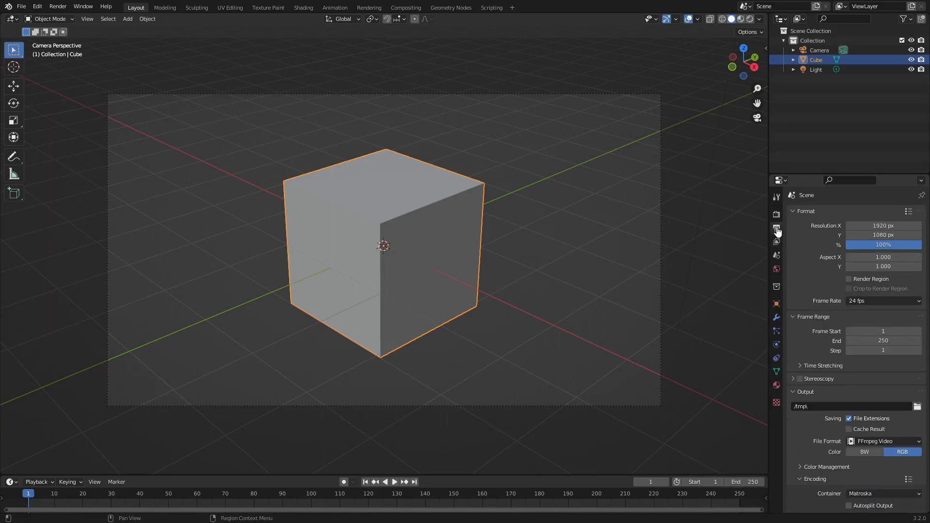
# Step: Scroll to the H.264 encoding details and open the Render menu
pyautogui.scroll(-3)
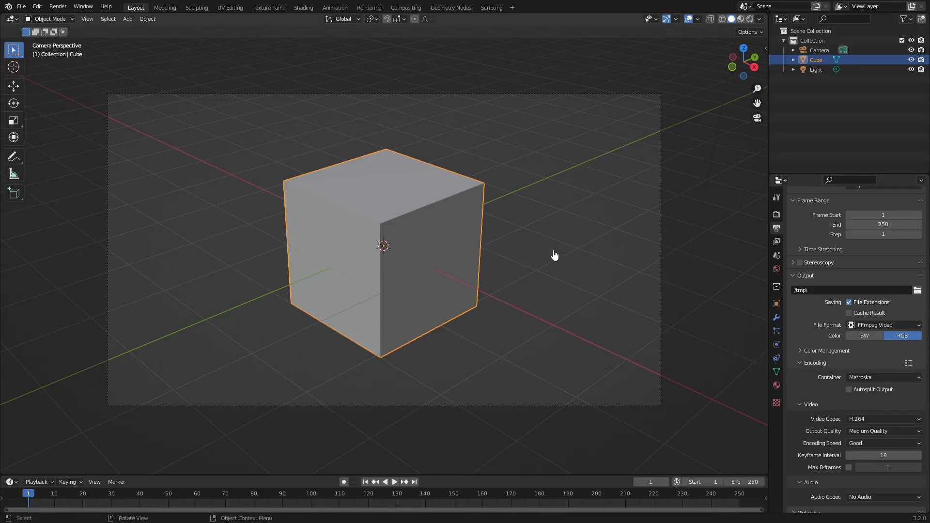
pyautogui.moveTo(298, 175)
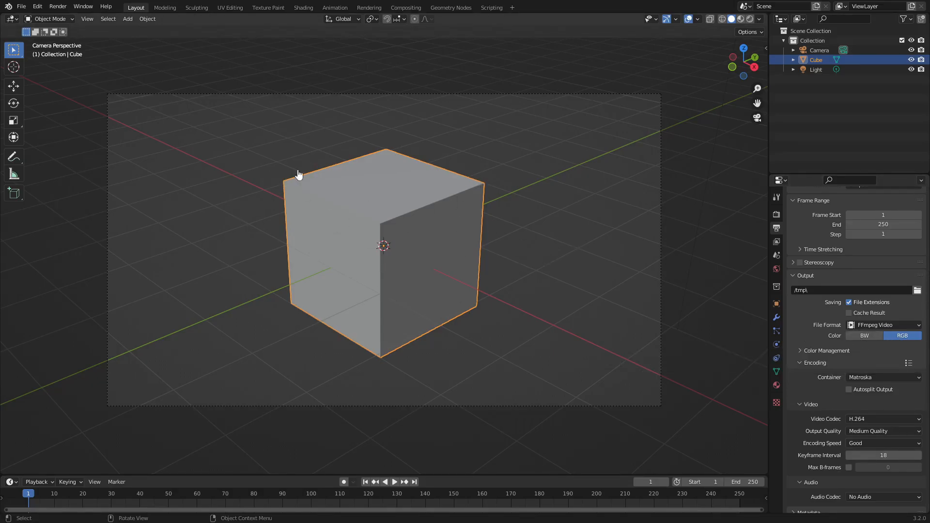
pyautogui.moveTo(601, 238)
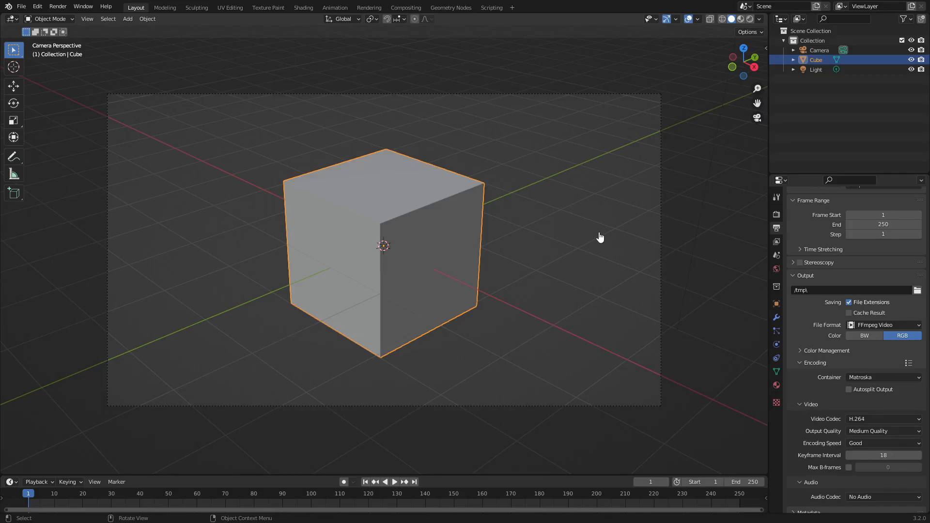
pyautogui.moveTo(468, 167)
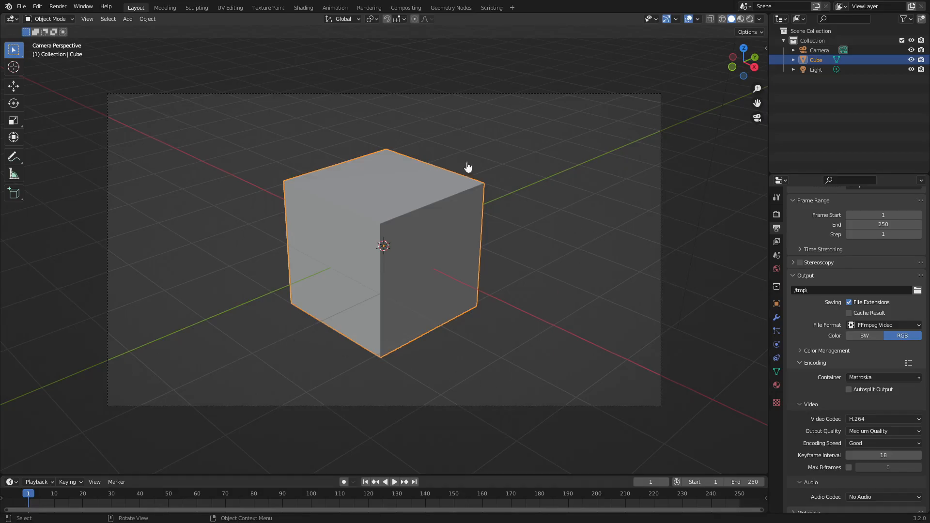
pyautogui.moveTo(502, 257)
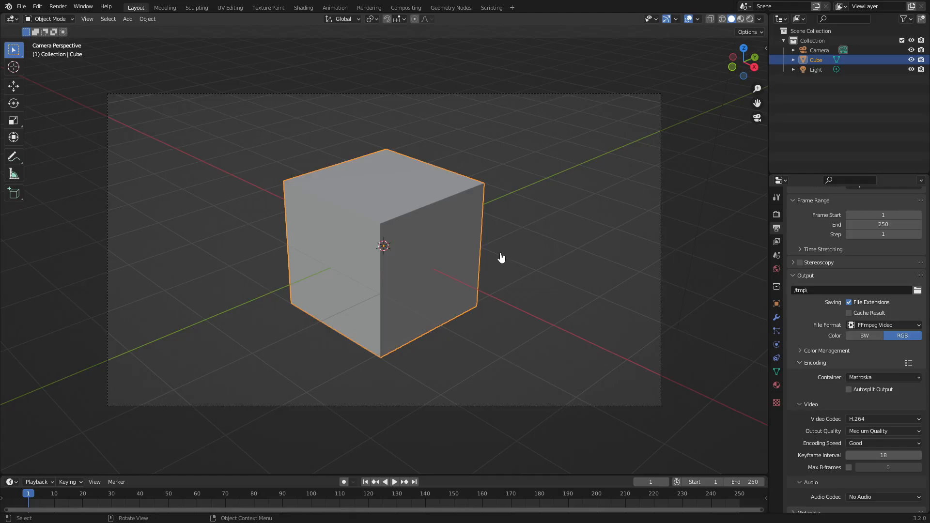
pyautogui.click(57, 6)
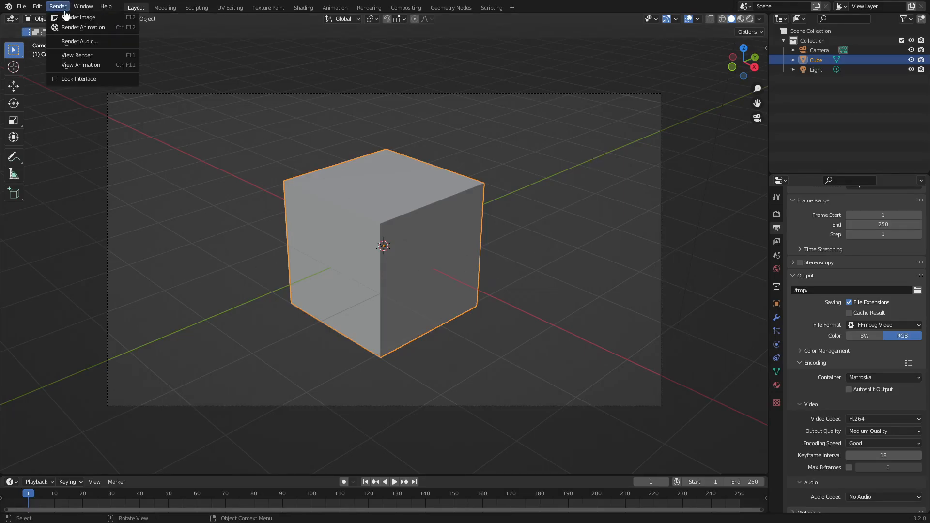
pyautogui.click(78, 17)
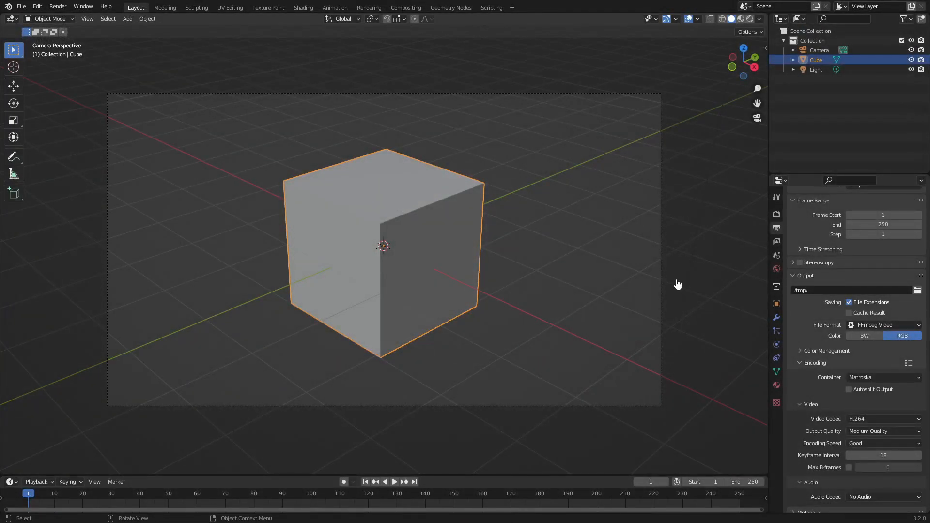
pyautogui.moveTo(884, 377)
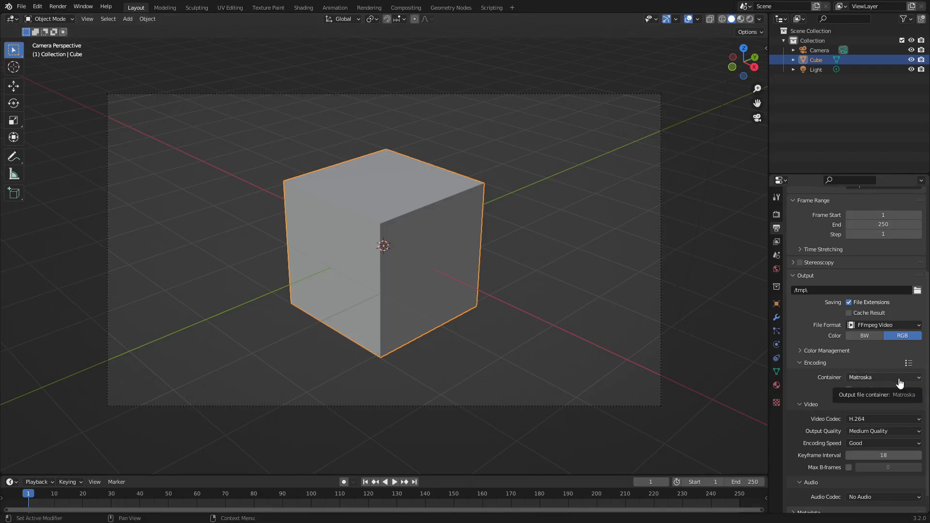
# Step: Choose QuickTime container, FFmpeg video codec #1 and RGBA colour in Encoding
pyautogui.click(883, 377)
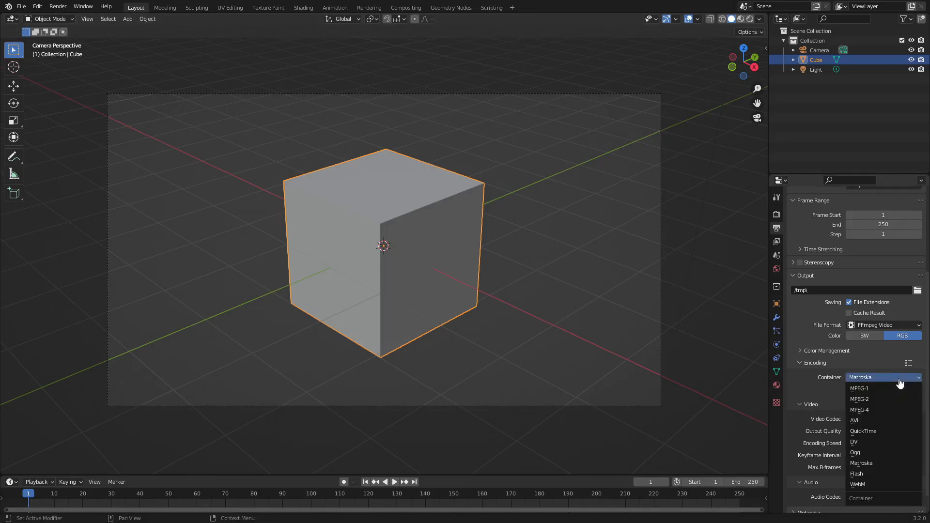
pyautogui.moveTo(889, 431)
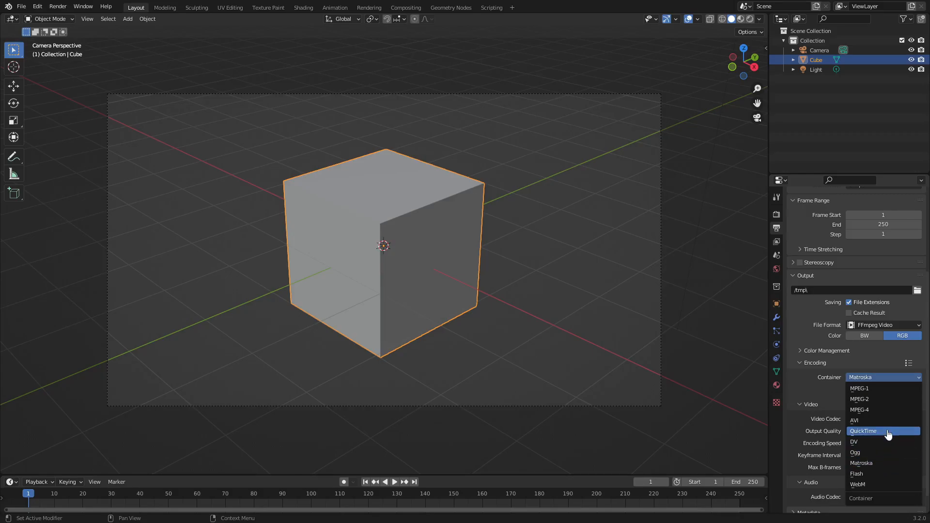
pyautogui.click(864, 431)
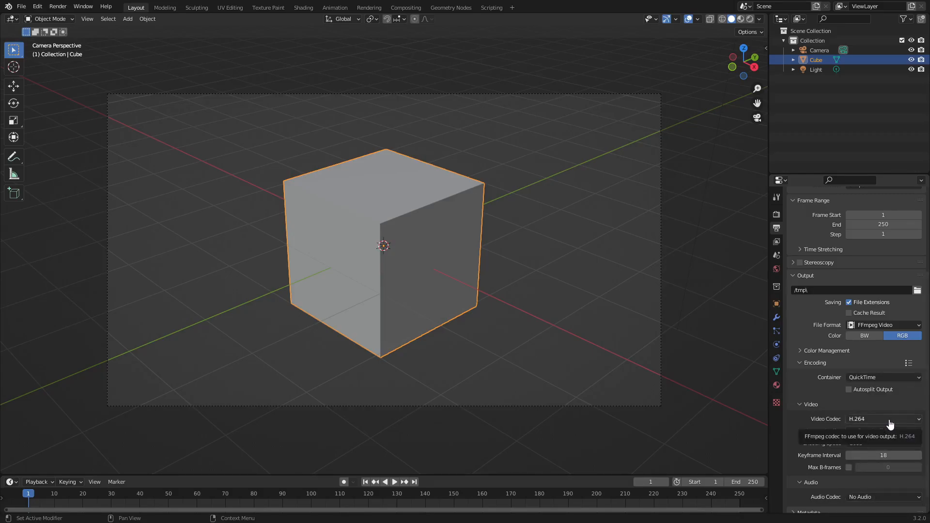
pyautogui.click(883, 419)
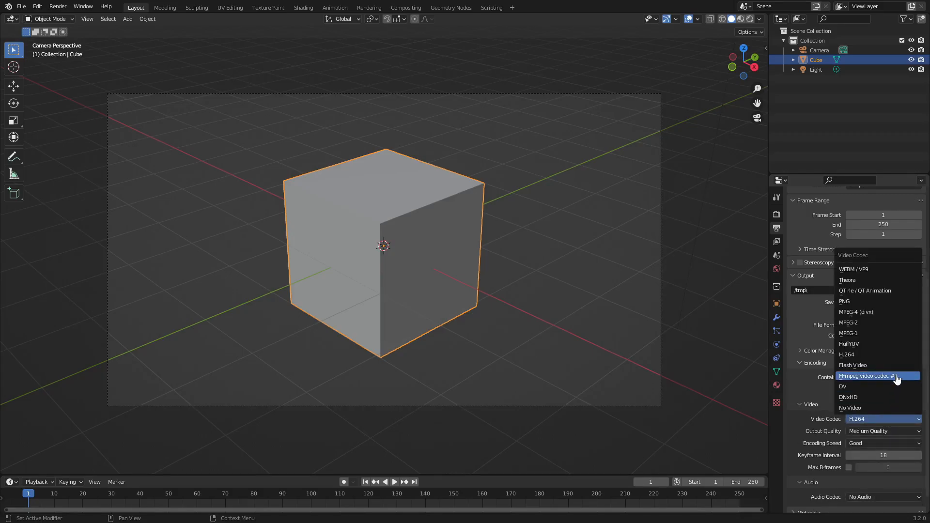
pyautogui.click(867, 376)
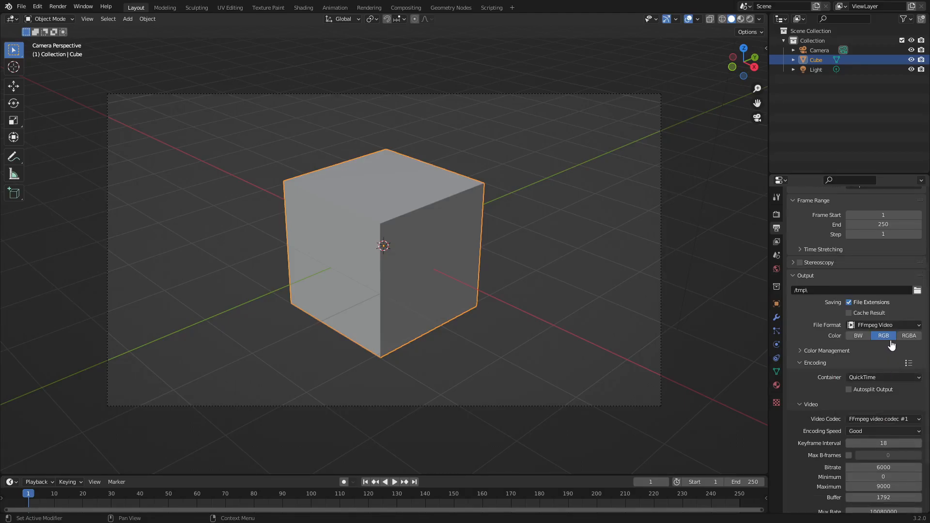
pyautogui.click(908, 336)
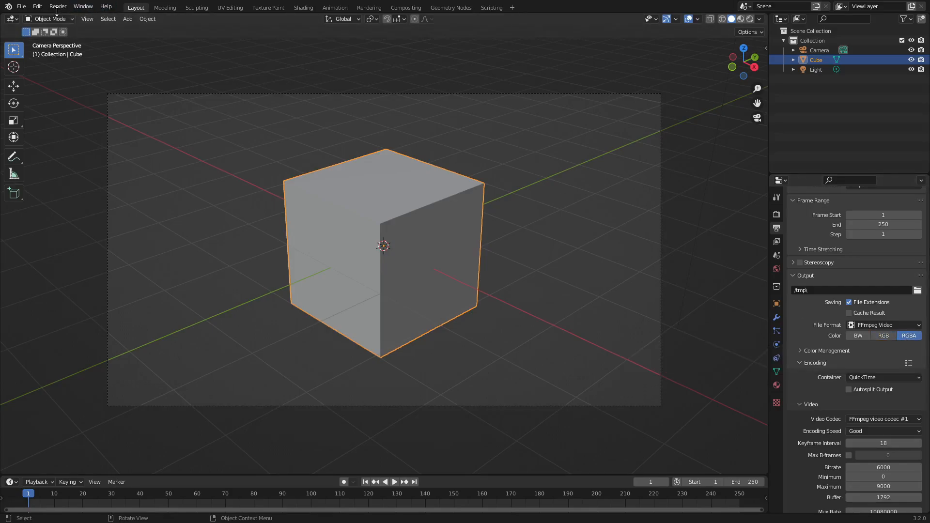
pyautogui.press('F12')
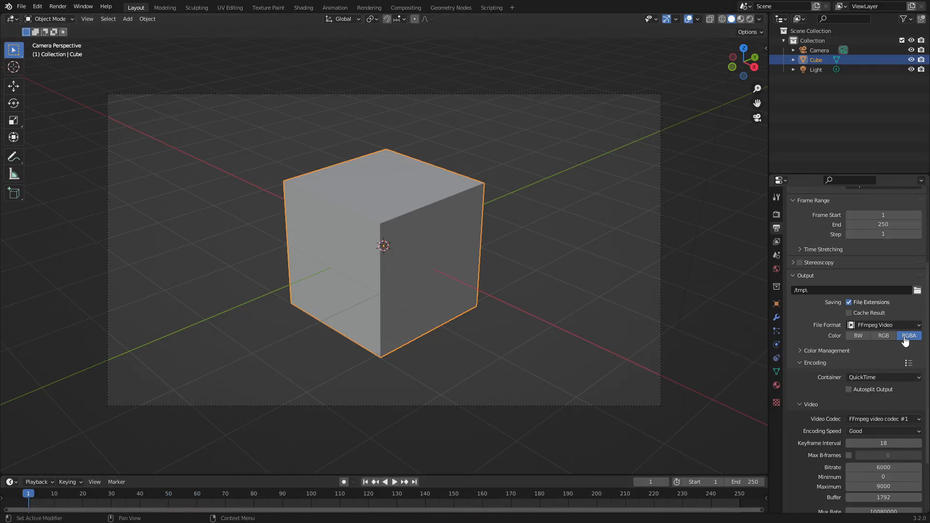
pyautogui.moveTo(908, 336)
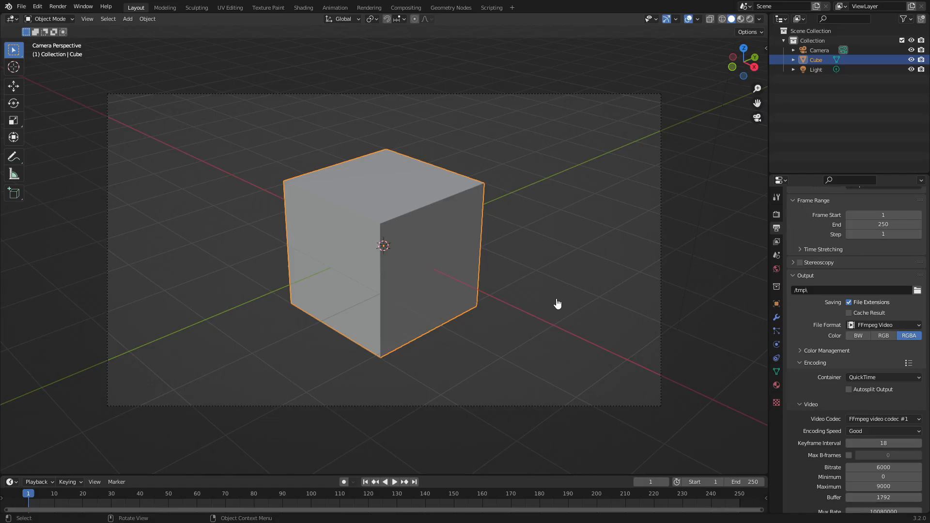
# Step: Choose MP3 in the Audio panel's codec list, giving stereo, 48000 Hz, bitrate 192
pyautogui.scroll(-3)
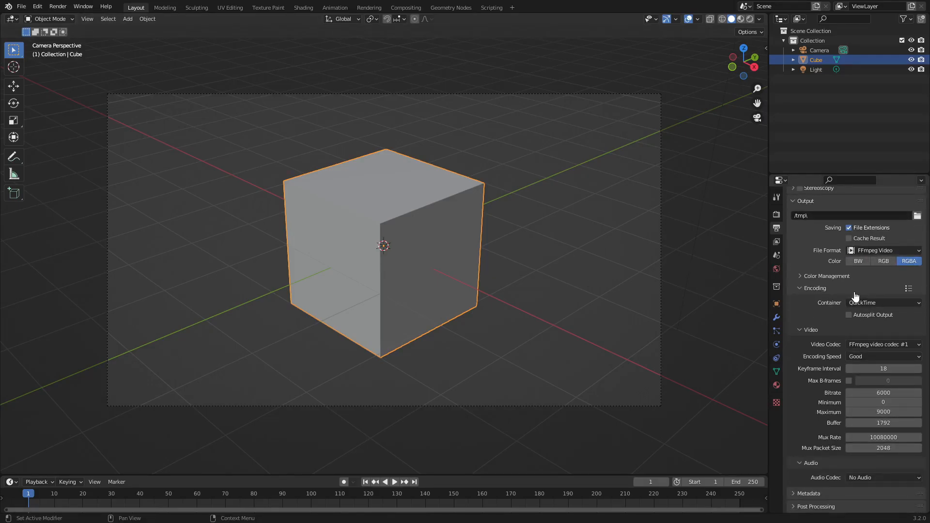
pyautogui.moveTo(842, 472)
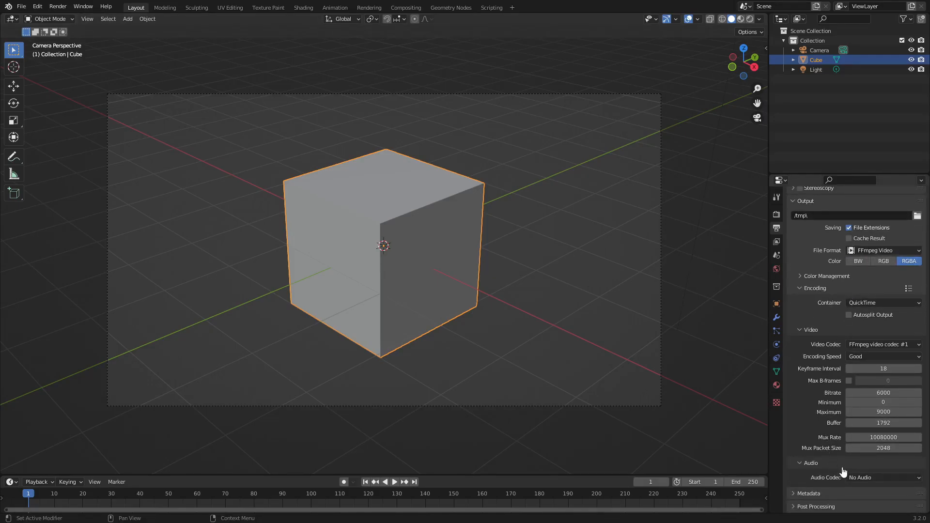
pyautogui.moveTo(883, 478)
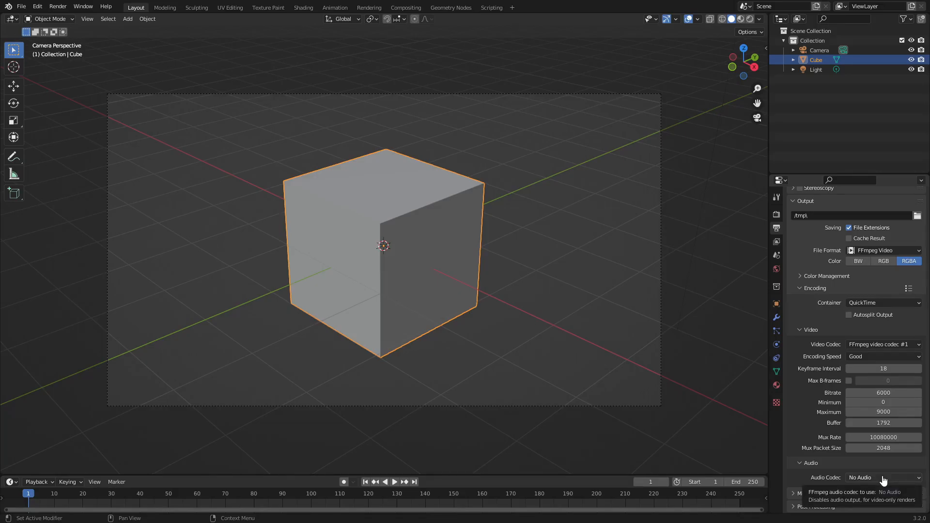
pyautogui.click(883, 478)
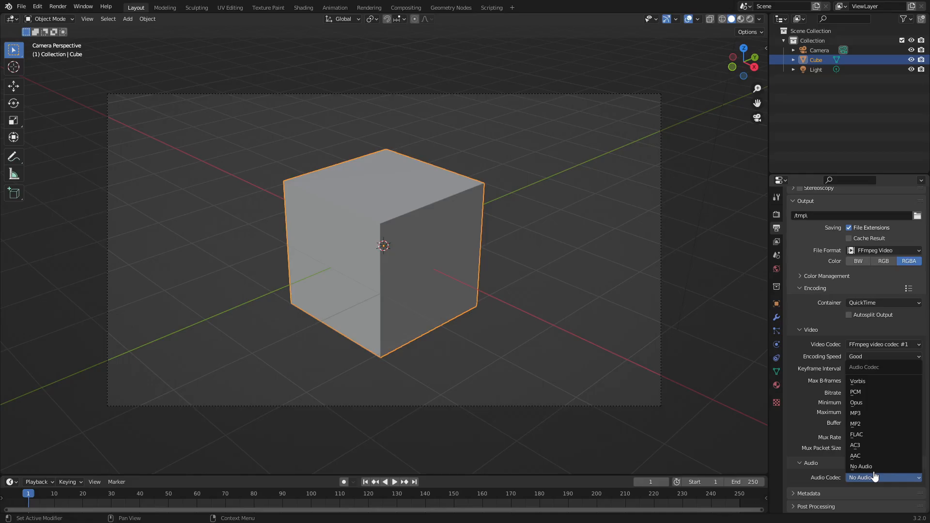
pyautogui.moveTo(861, 466)
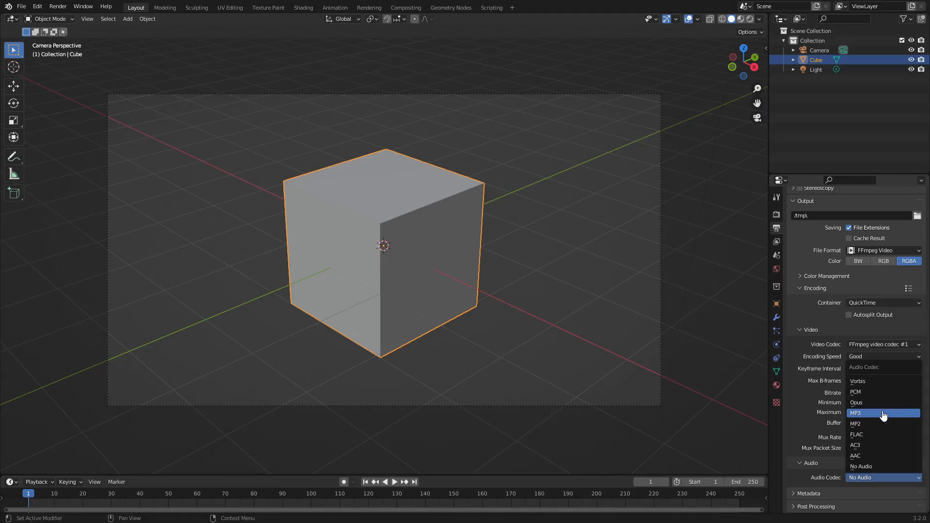
pyautogui.moveTo(883, 456)
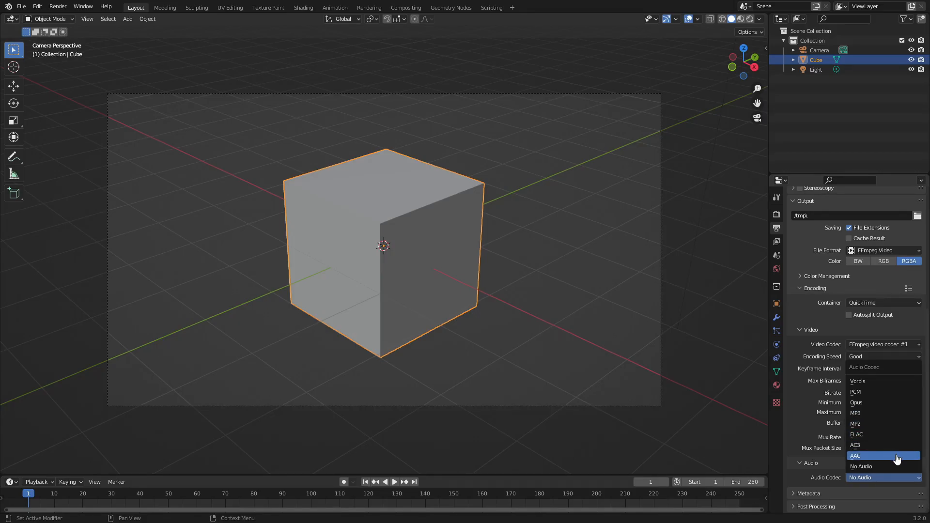
pyautogui.moveTo(898, 458)
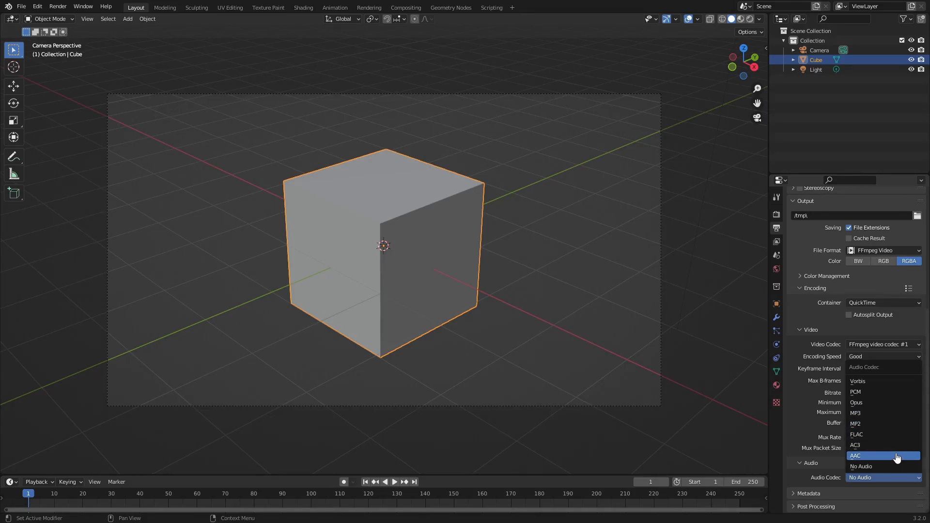
pyautogui.moveTo(866, 437)
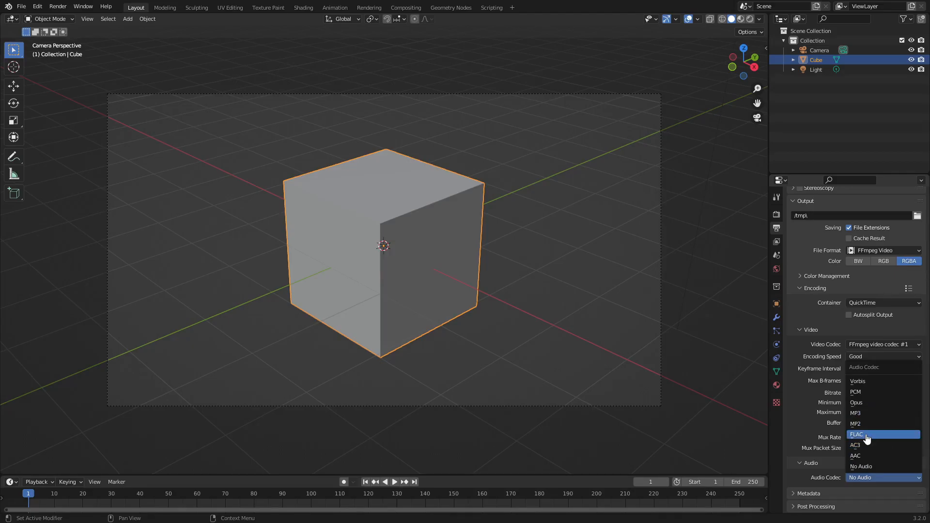
pyautogui.moveTo(881, 413)
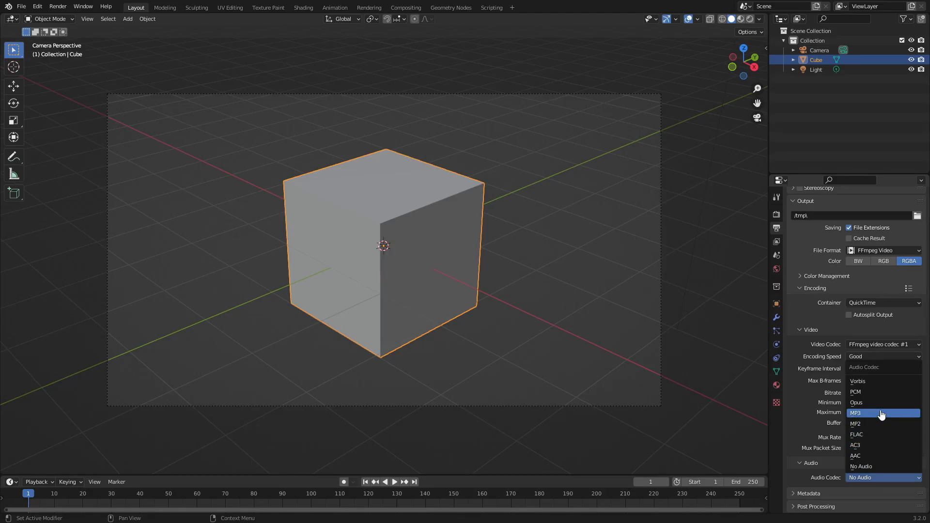
pyautogui.click(856, 413)
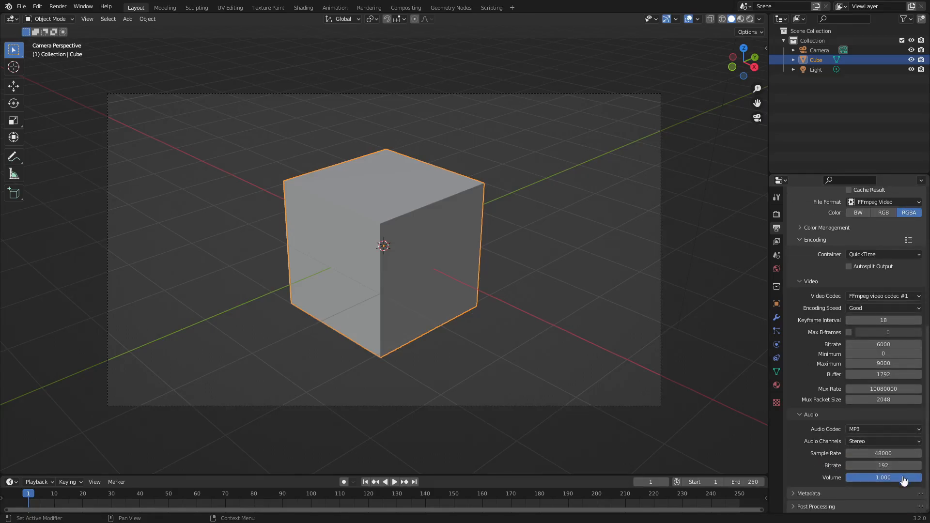
pyautogui.scroll(-3)
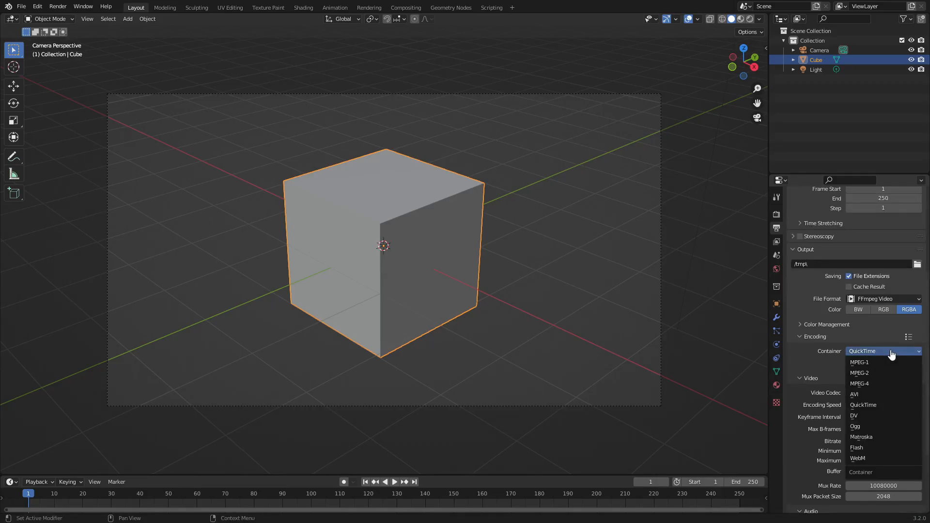
pyautogui.moveTo(883, 372)
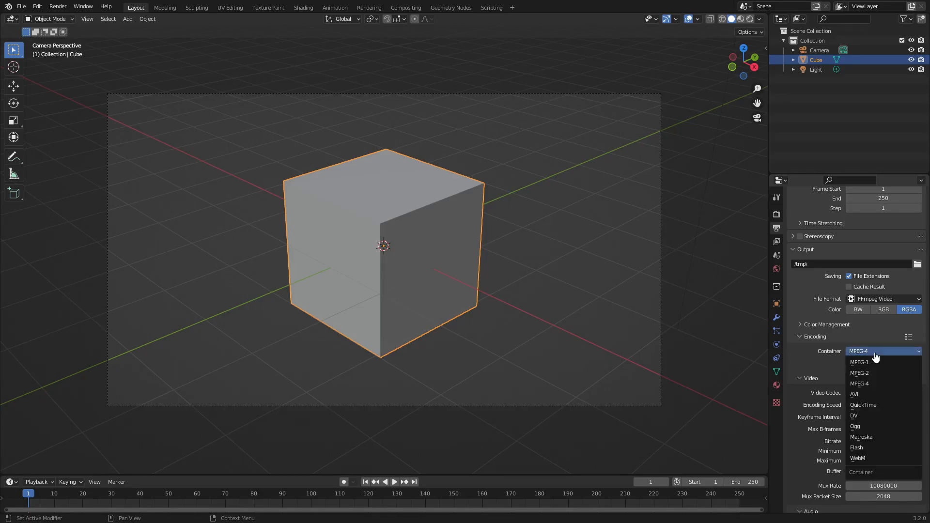
pyautogui.click(863, 404)
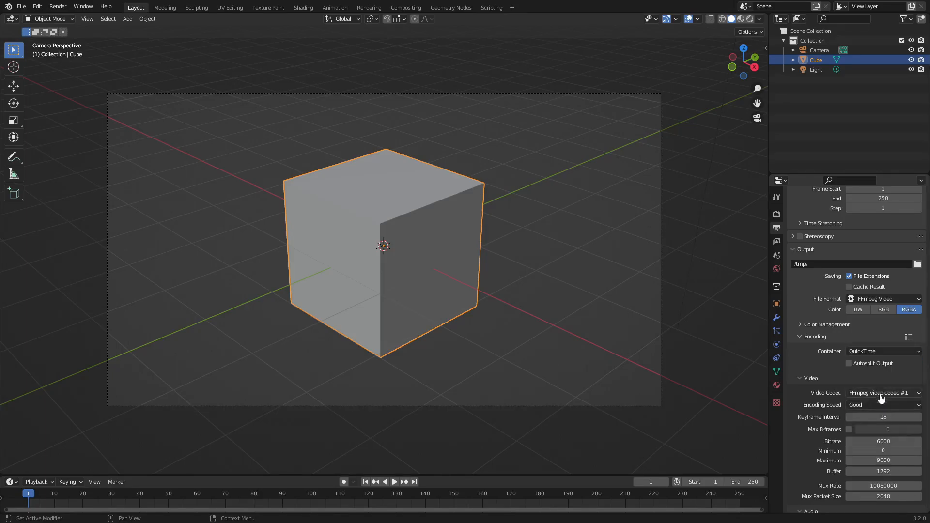
pyautogui.click(883, 351)
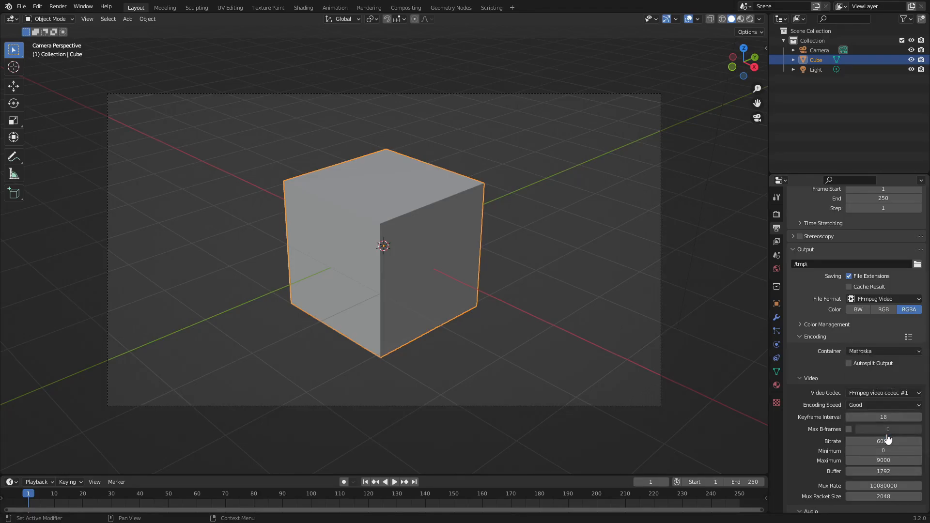
pyautogui.click(883, 393)
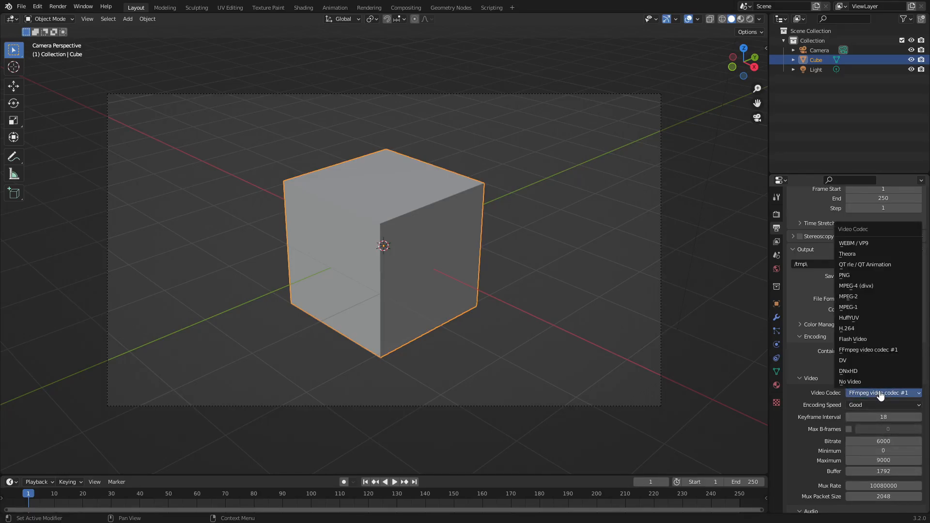
pyautogui.click(884, 351)
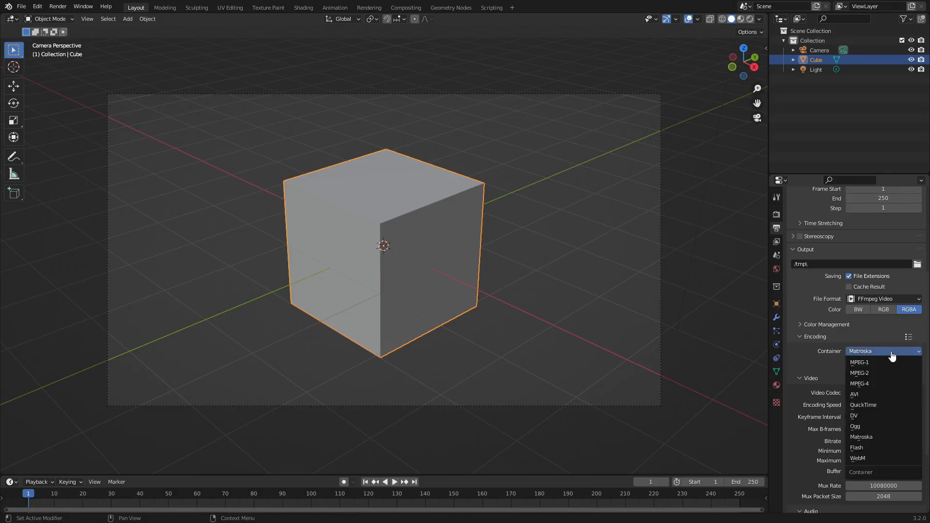
pyautogui.moveTo(884, 405)
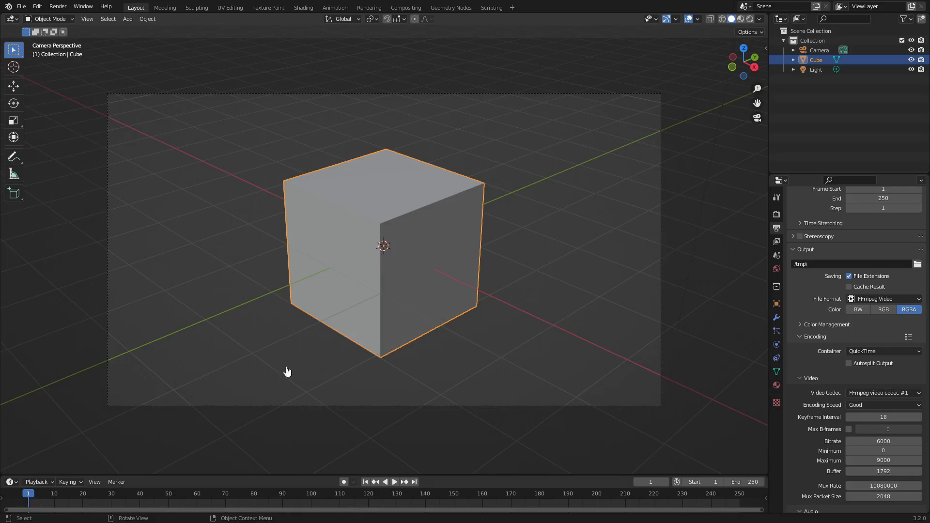
pyautogui.moveTo(465, 164)
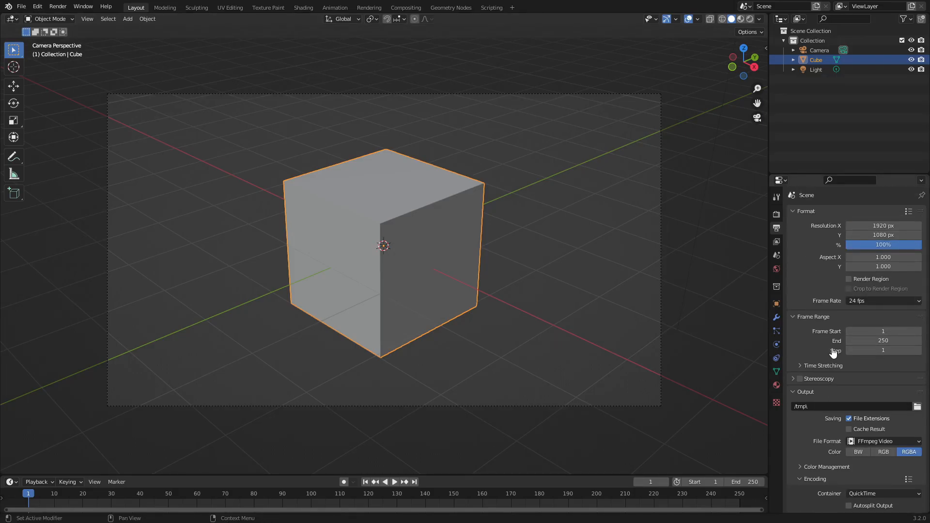
# Step: Keep the QuickTime container and collapse the Video encoding subpanel
pyautogui.click(883, 301)
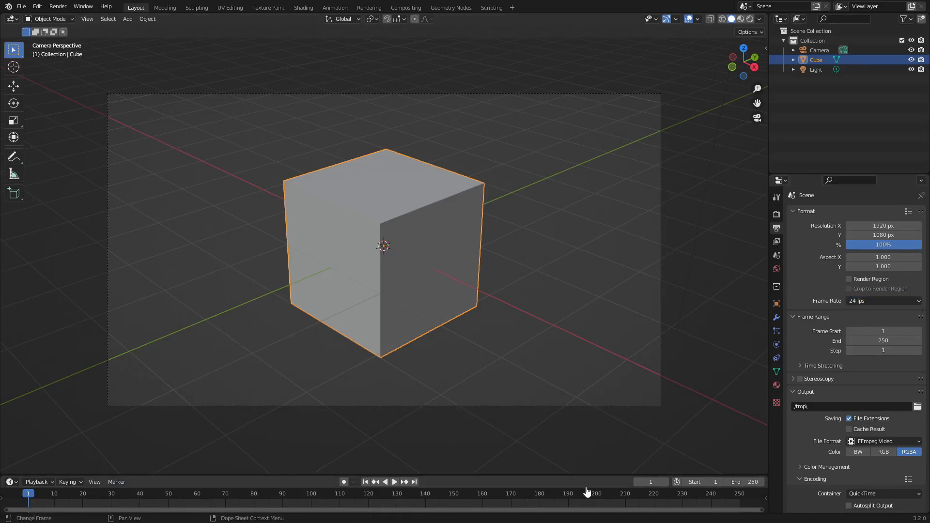
pyautogui.click(884, 301)
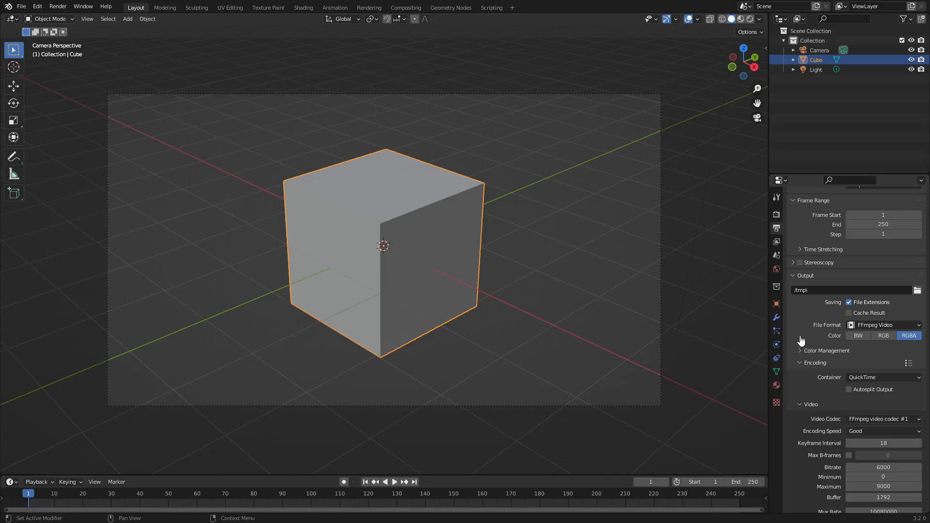
pyautogui.click(800, 365)
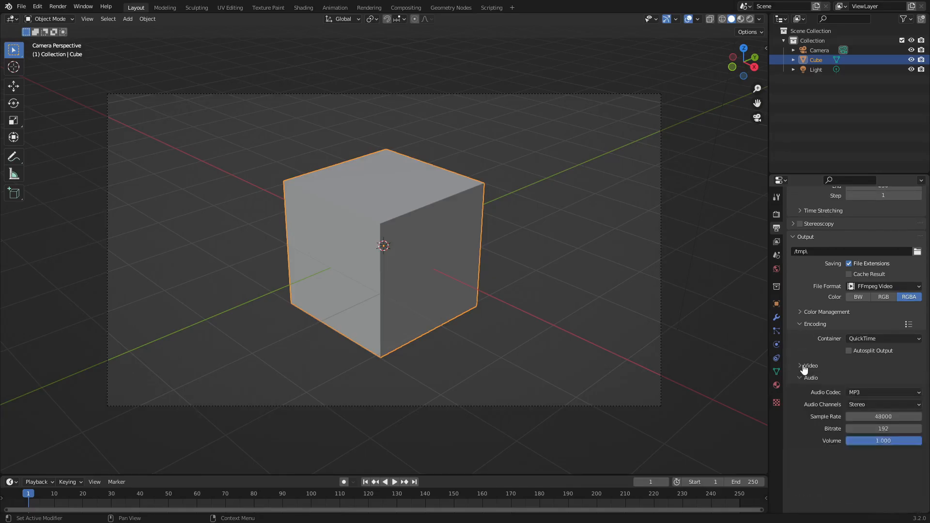